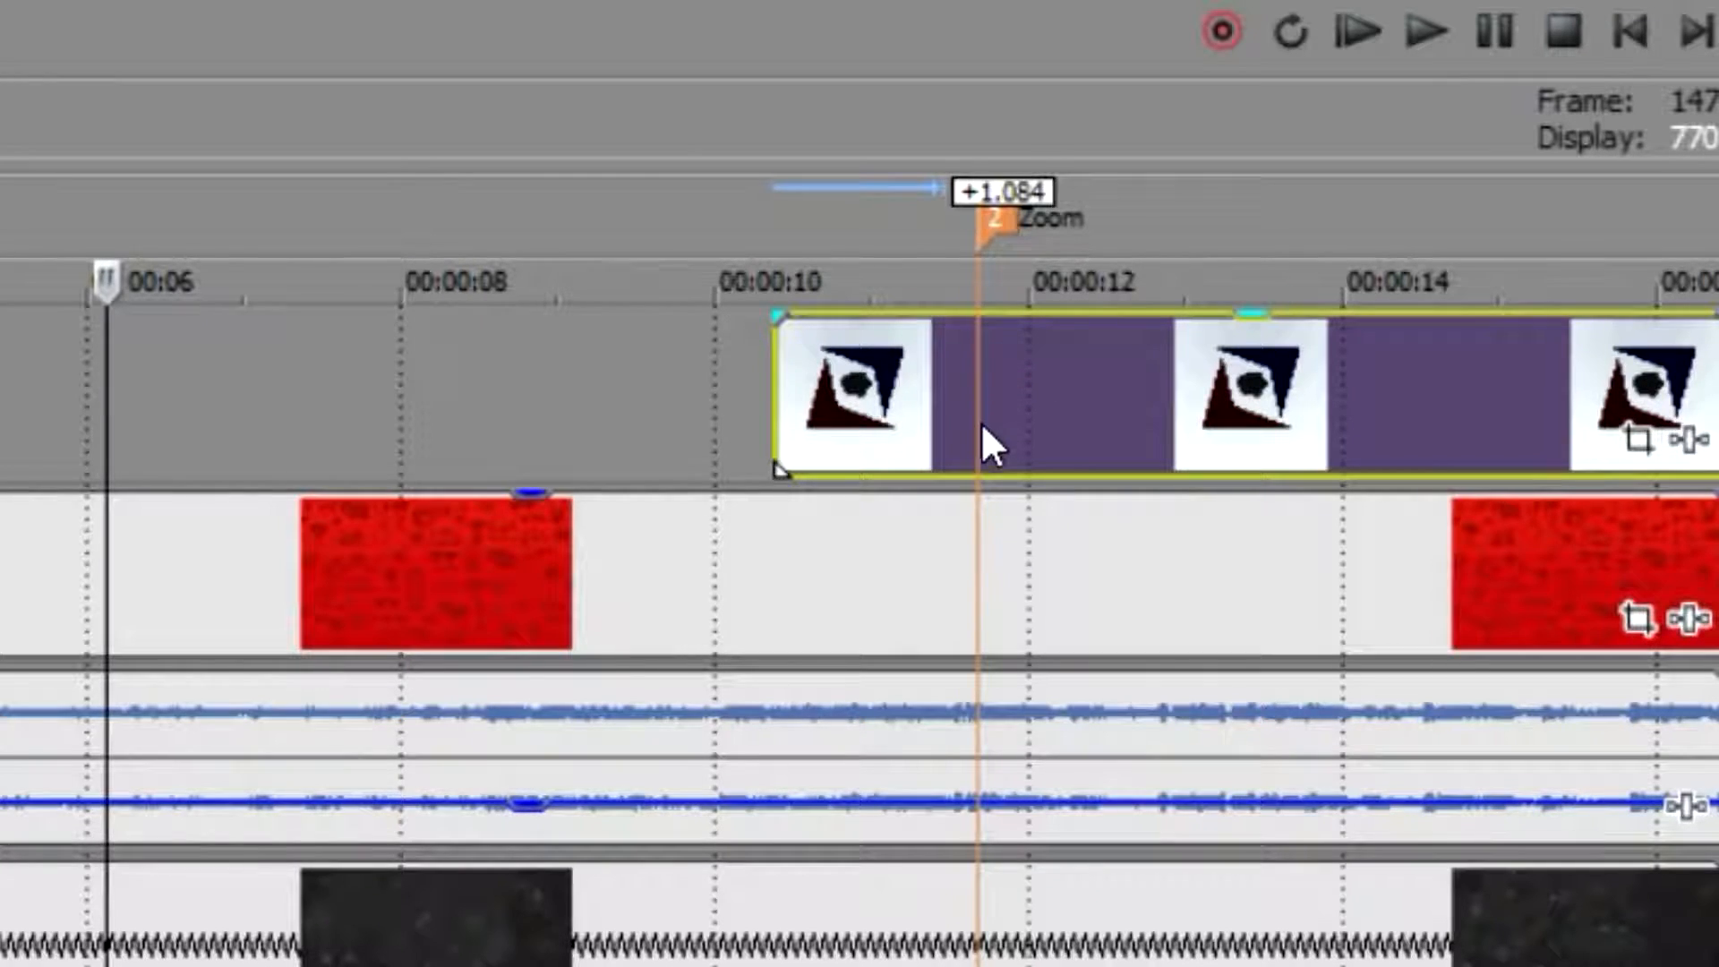
{"action": "mouse_move", "coordinate": [1156, 387]}
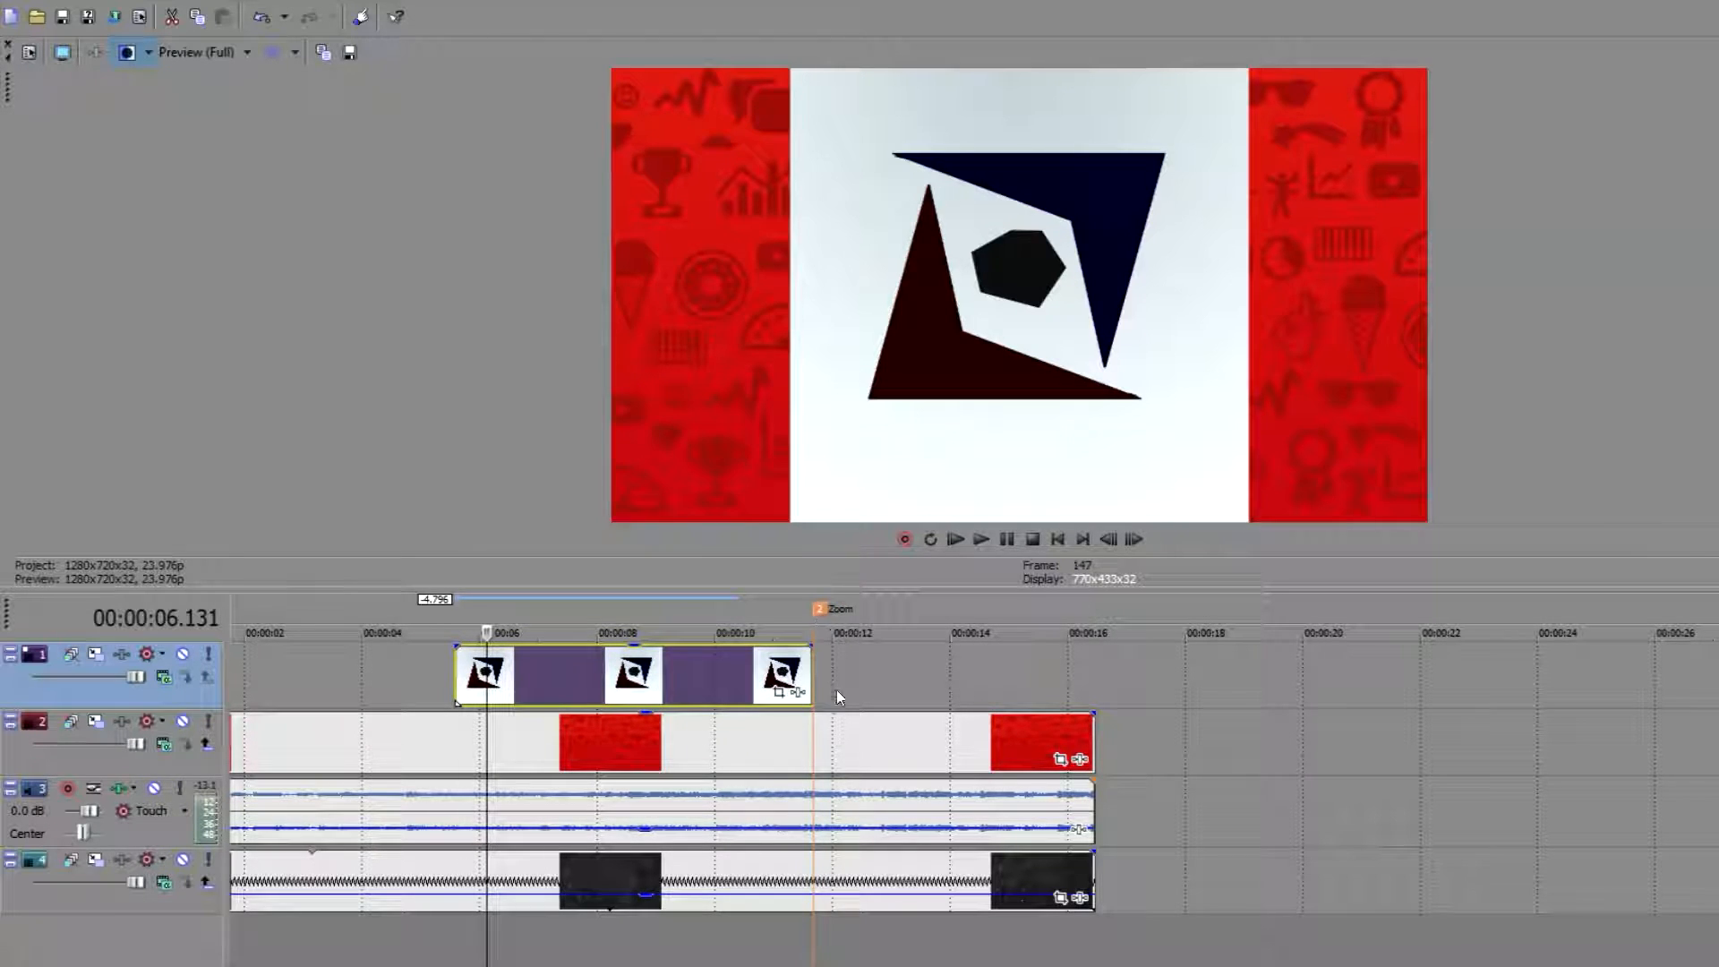
{"action": "mouse_move", "coordinate": [440, 676]}
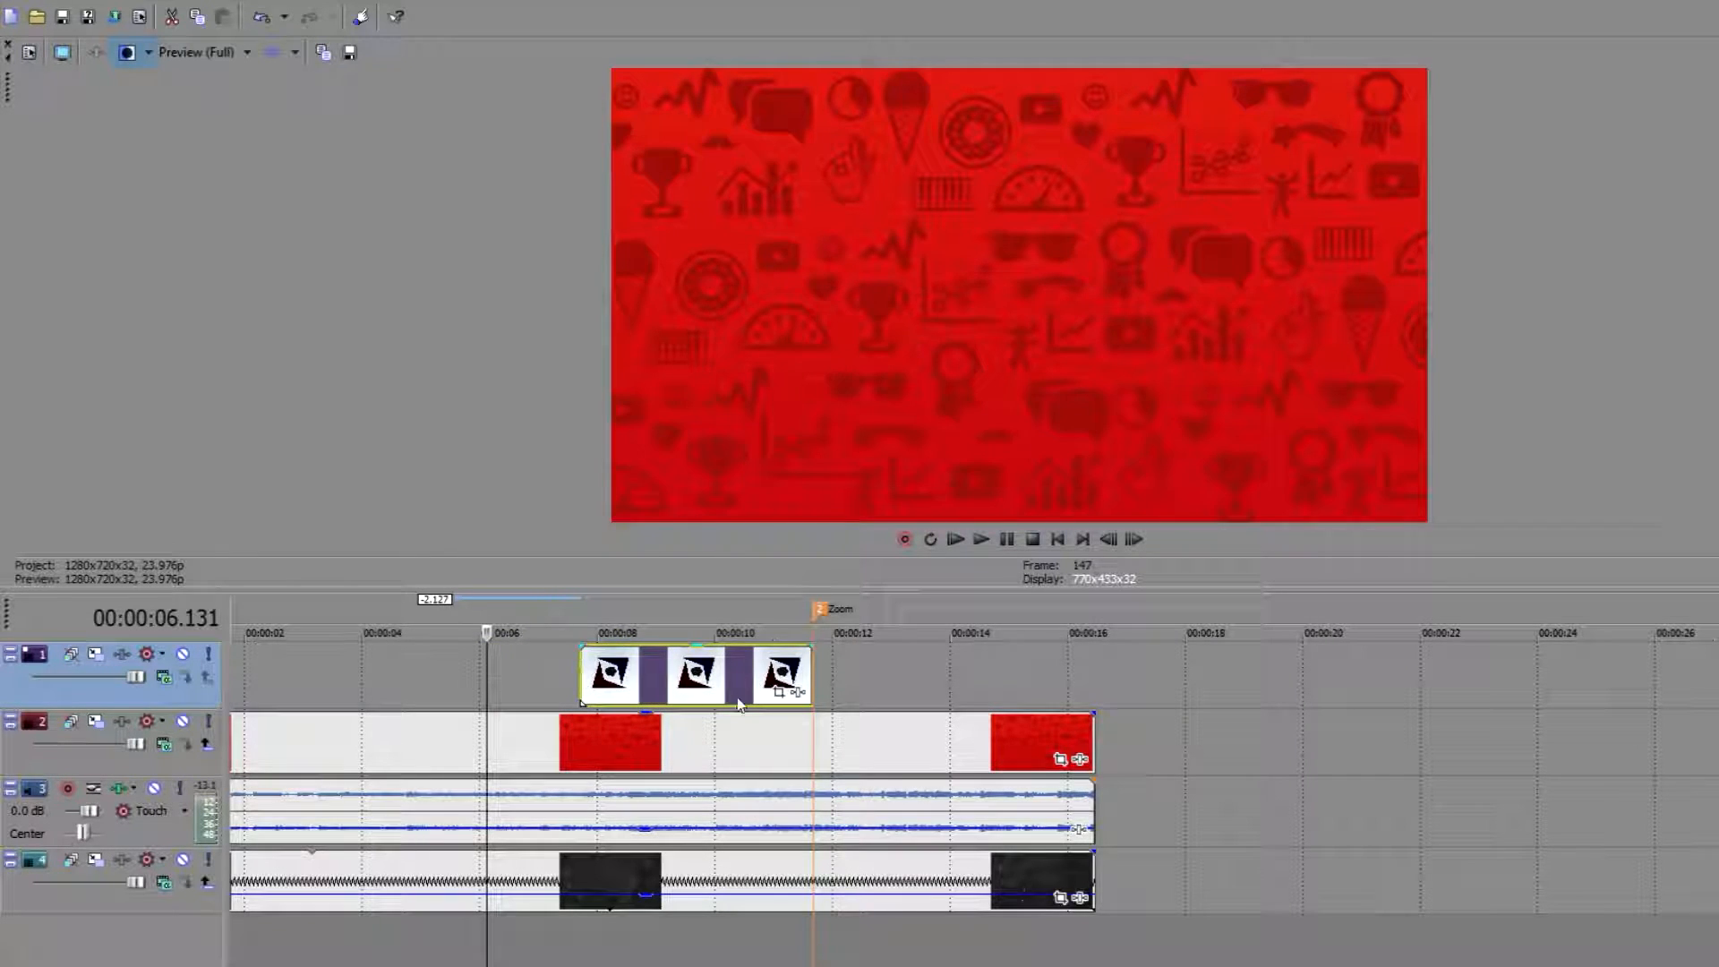
- Park the playhead on the trimmed HZ-LOGO clip running from about 8 to 11 seconds
{"action": "left_click", "coordinate": [759, 632]}
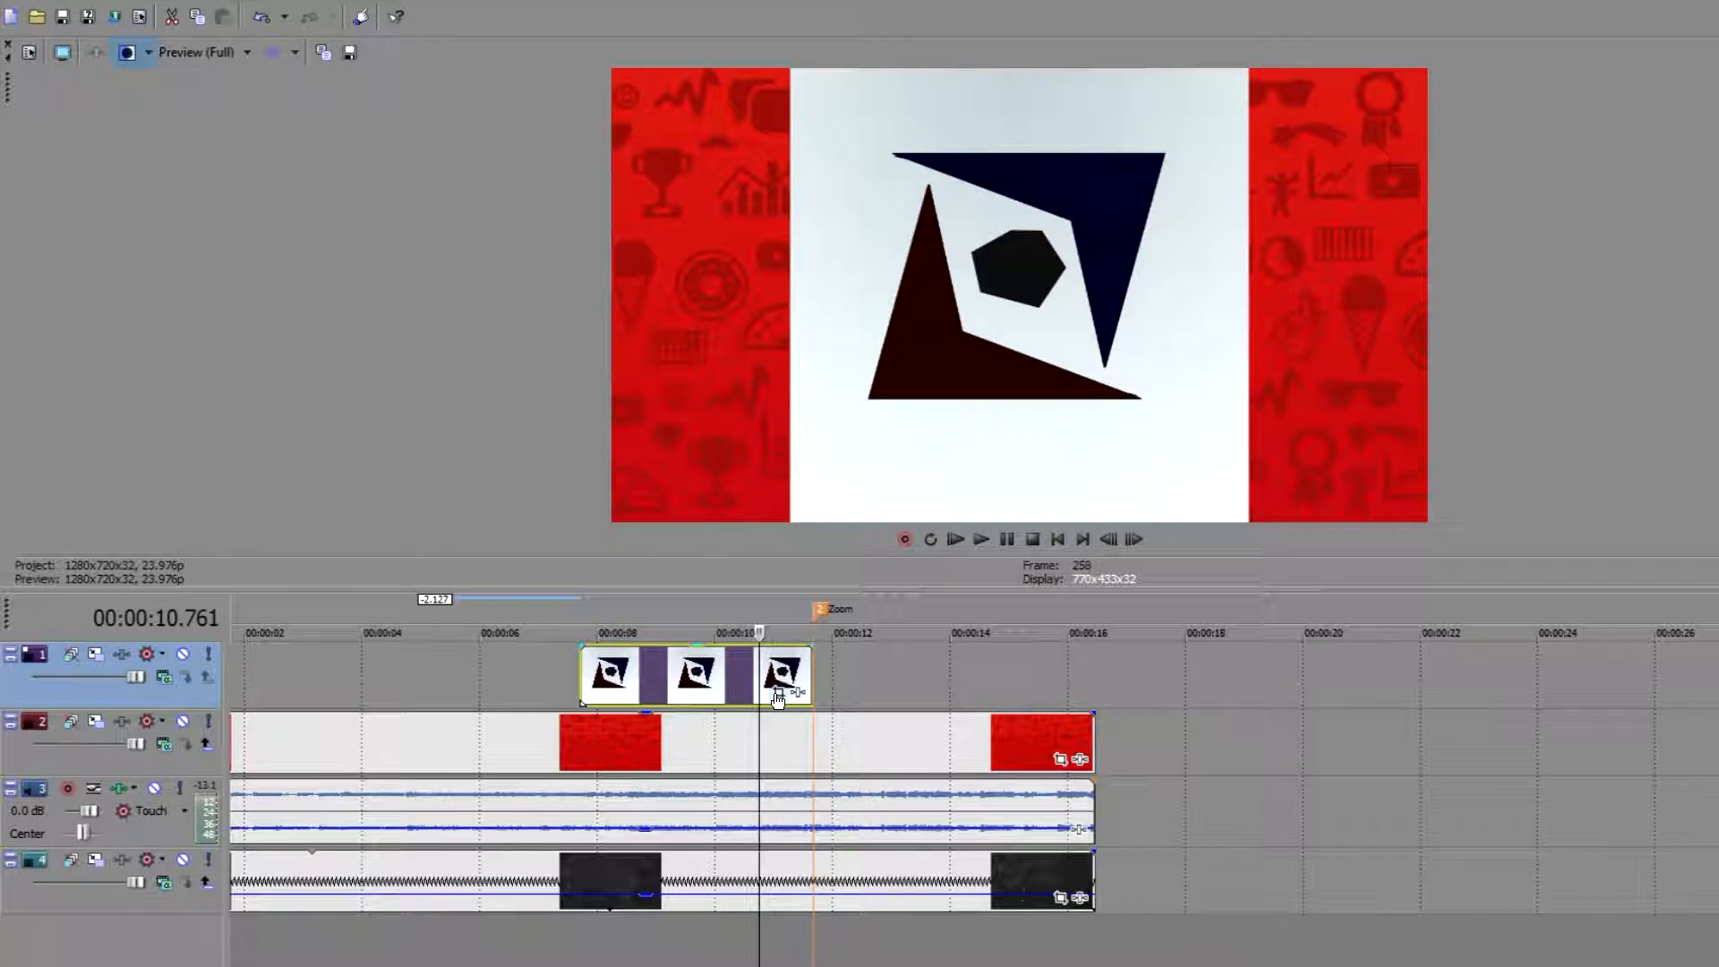
- Bring up the Video Event Pan/Crop window for the HZ-LOGO event
{"action": "right_click", "coordinate": [777, 692]}
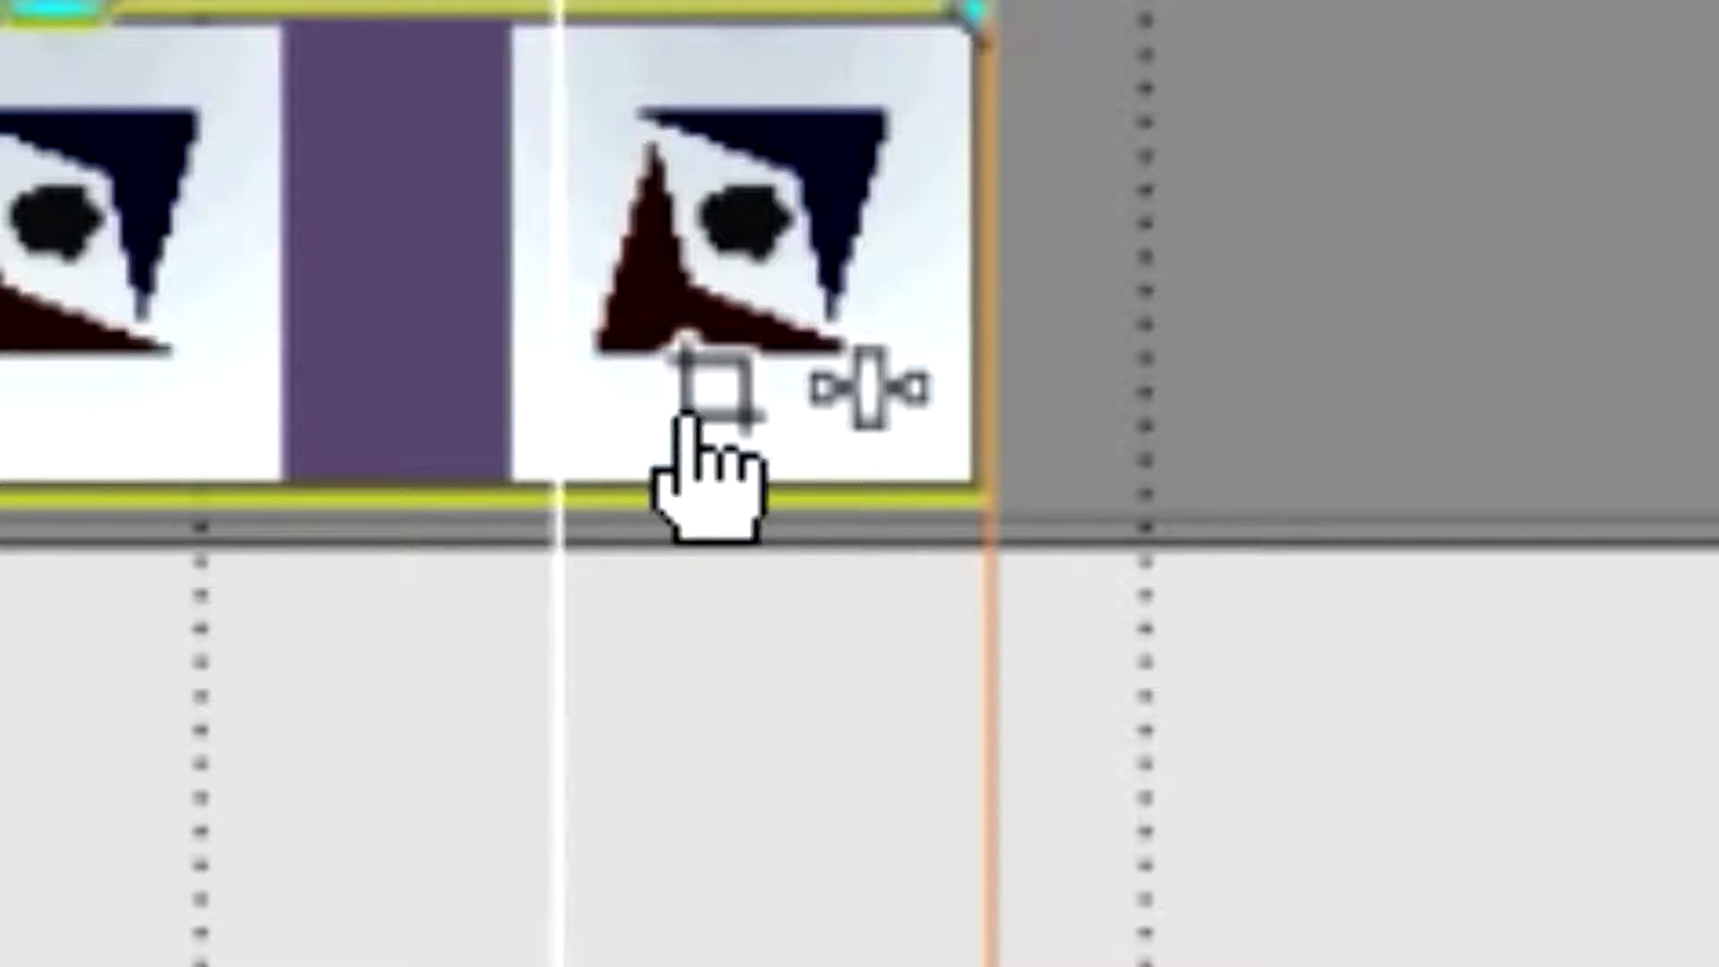
{"action": "mouse_move", "coordinate": [707, 394]}
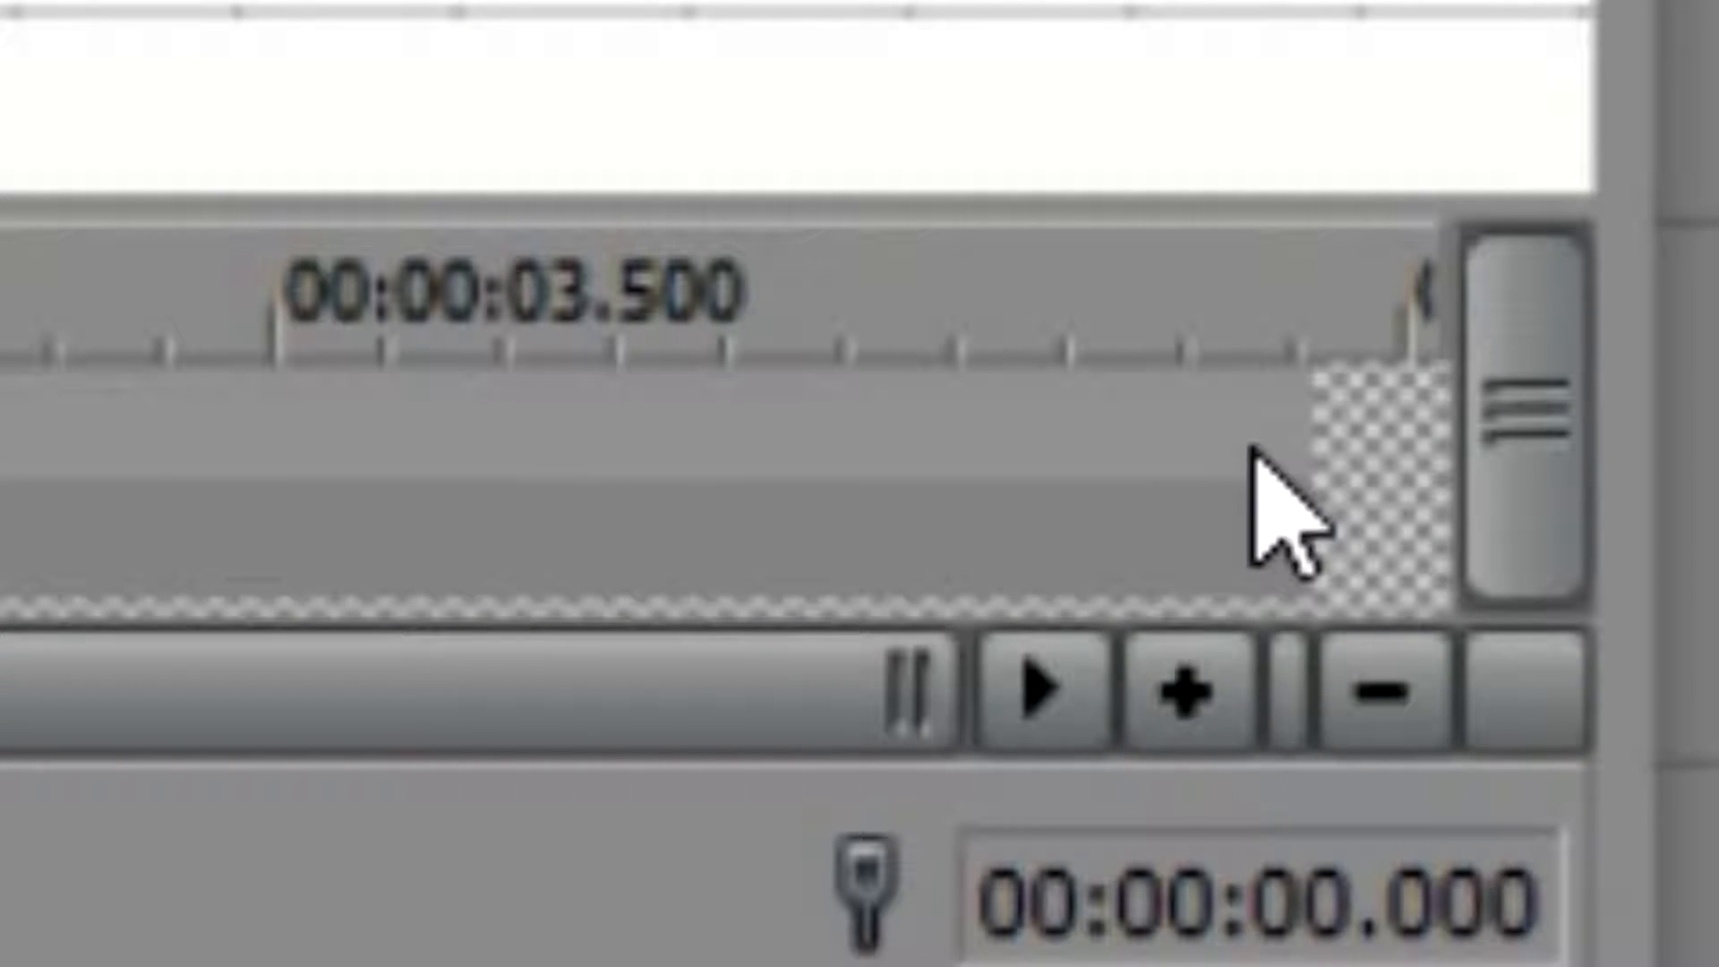
{"action": "mouse_move", "coordinate": [1360, 508]}
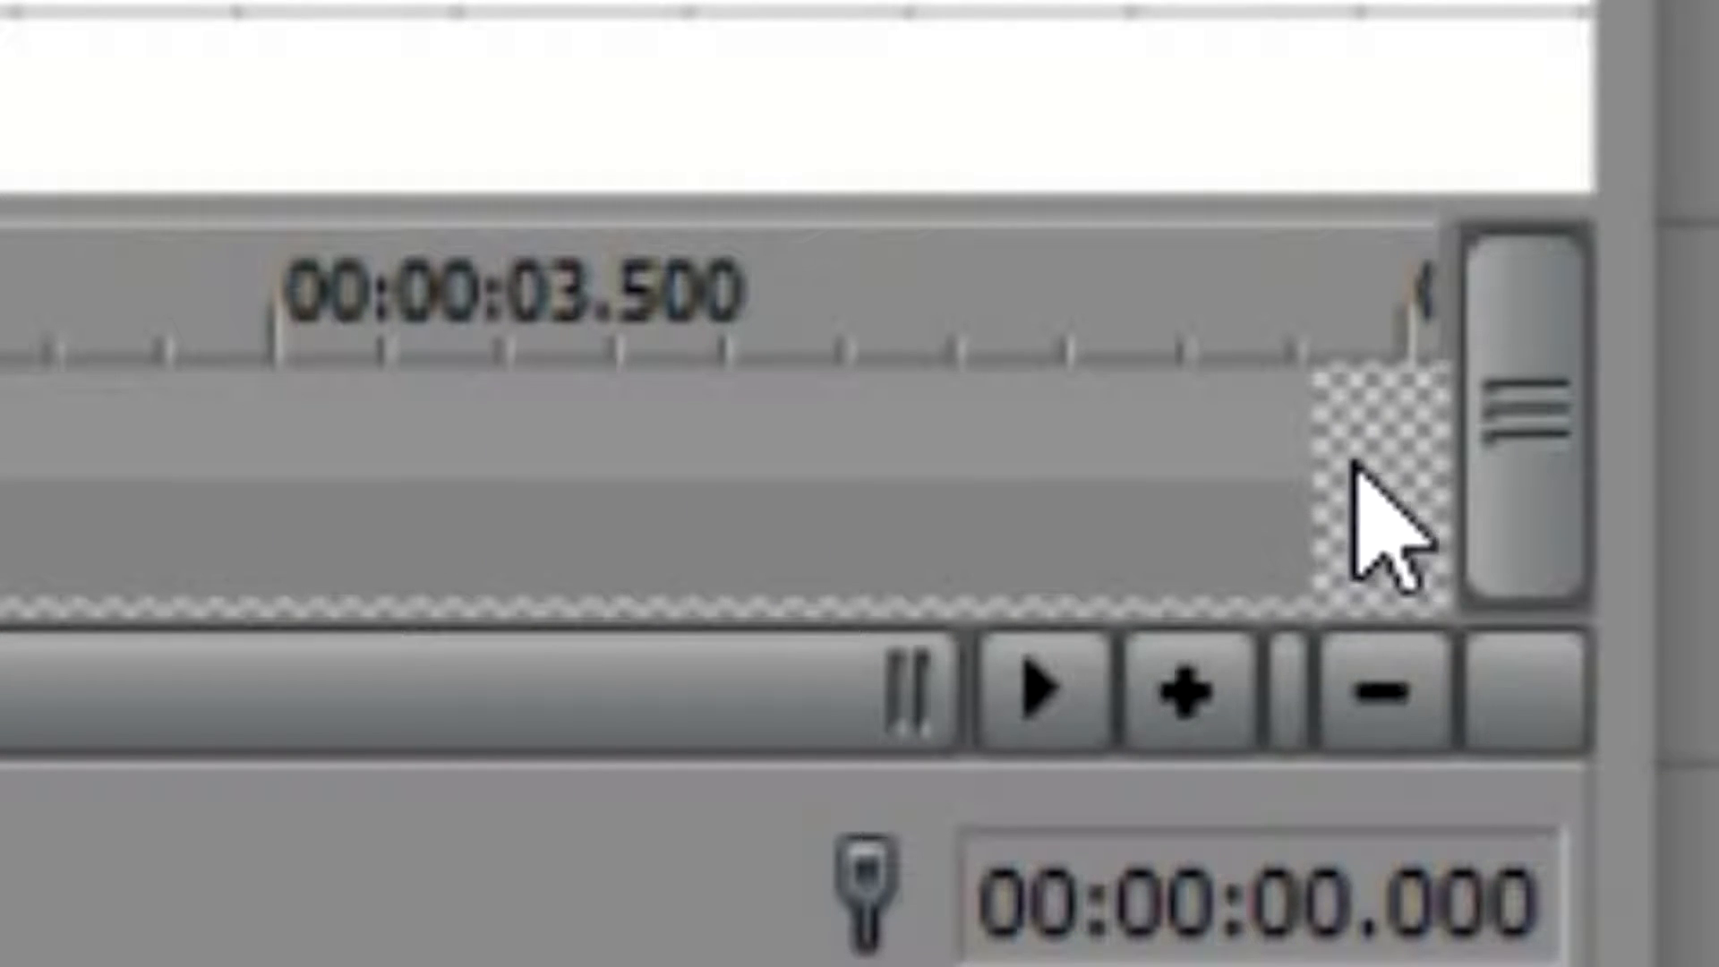
{"action": "mouse_move", "coordinate": [1389, 508]}
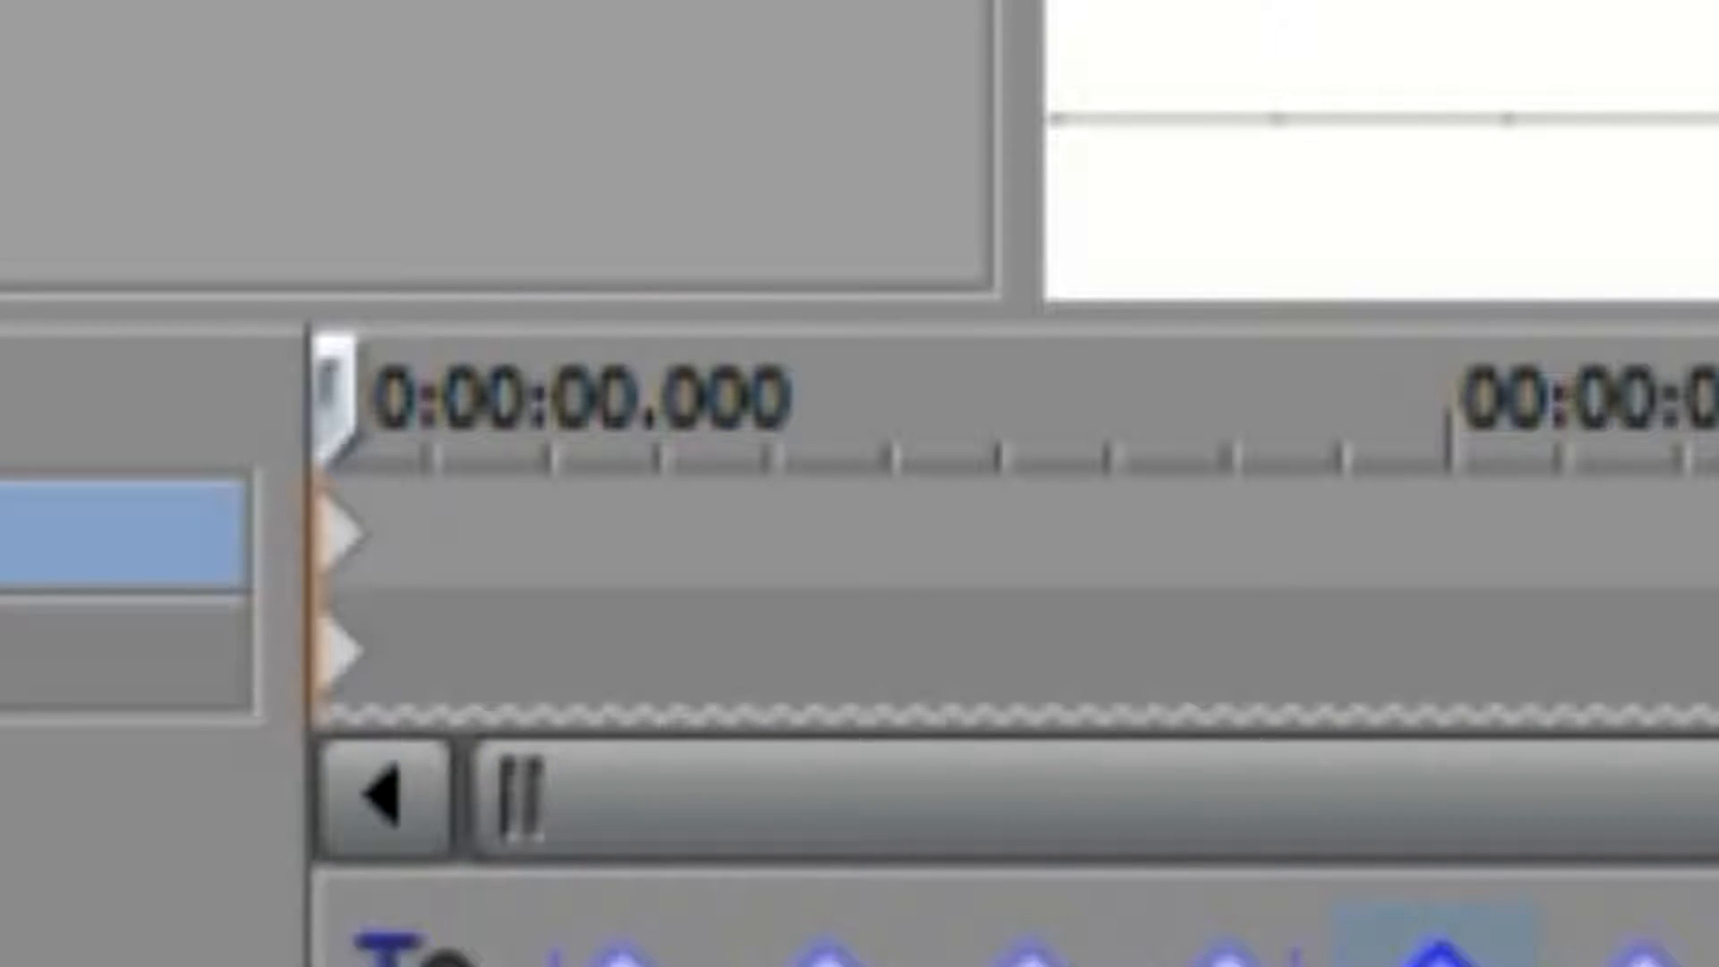
{"action": "mouse_move", "coordinate": [380, 738]}
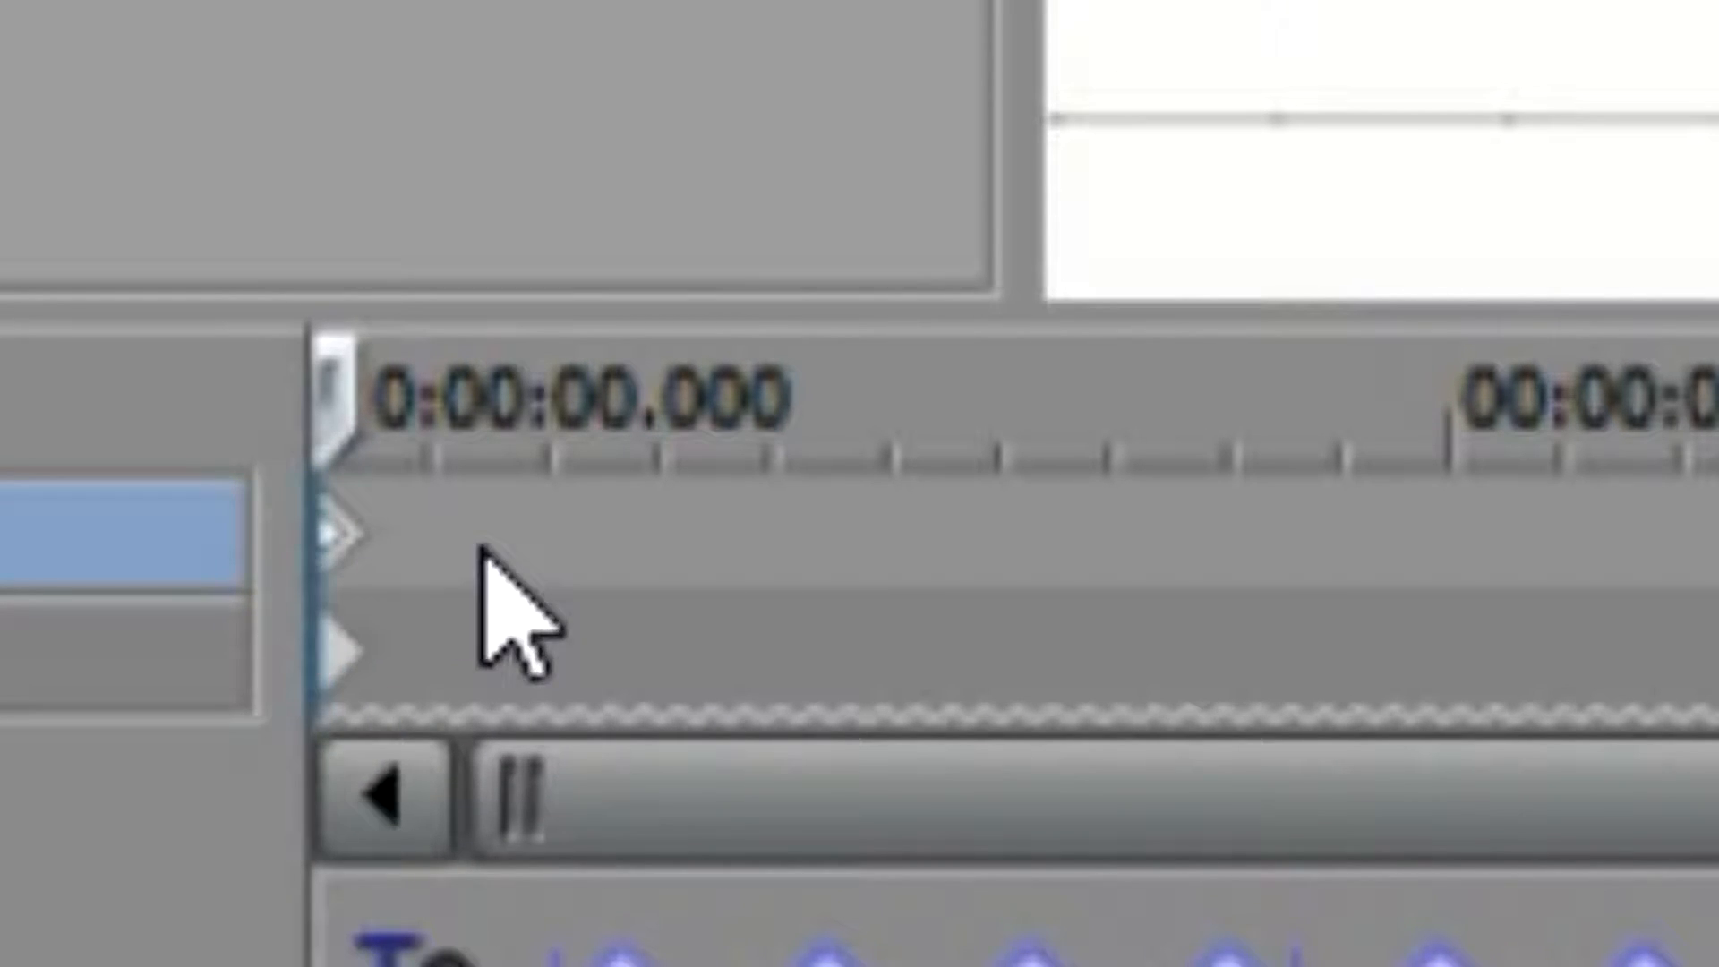
{"action": "mouse_move", "coordinate": [354, 619]}
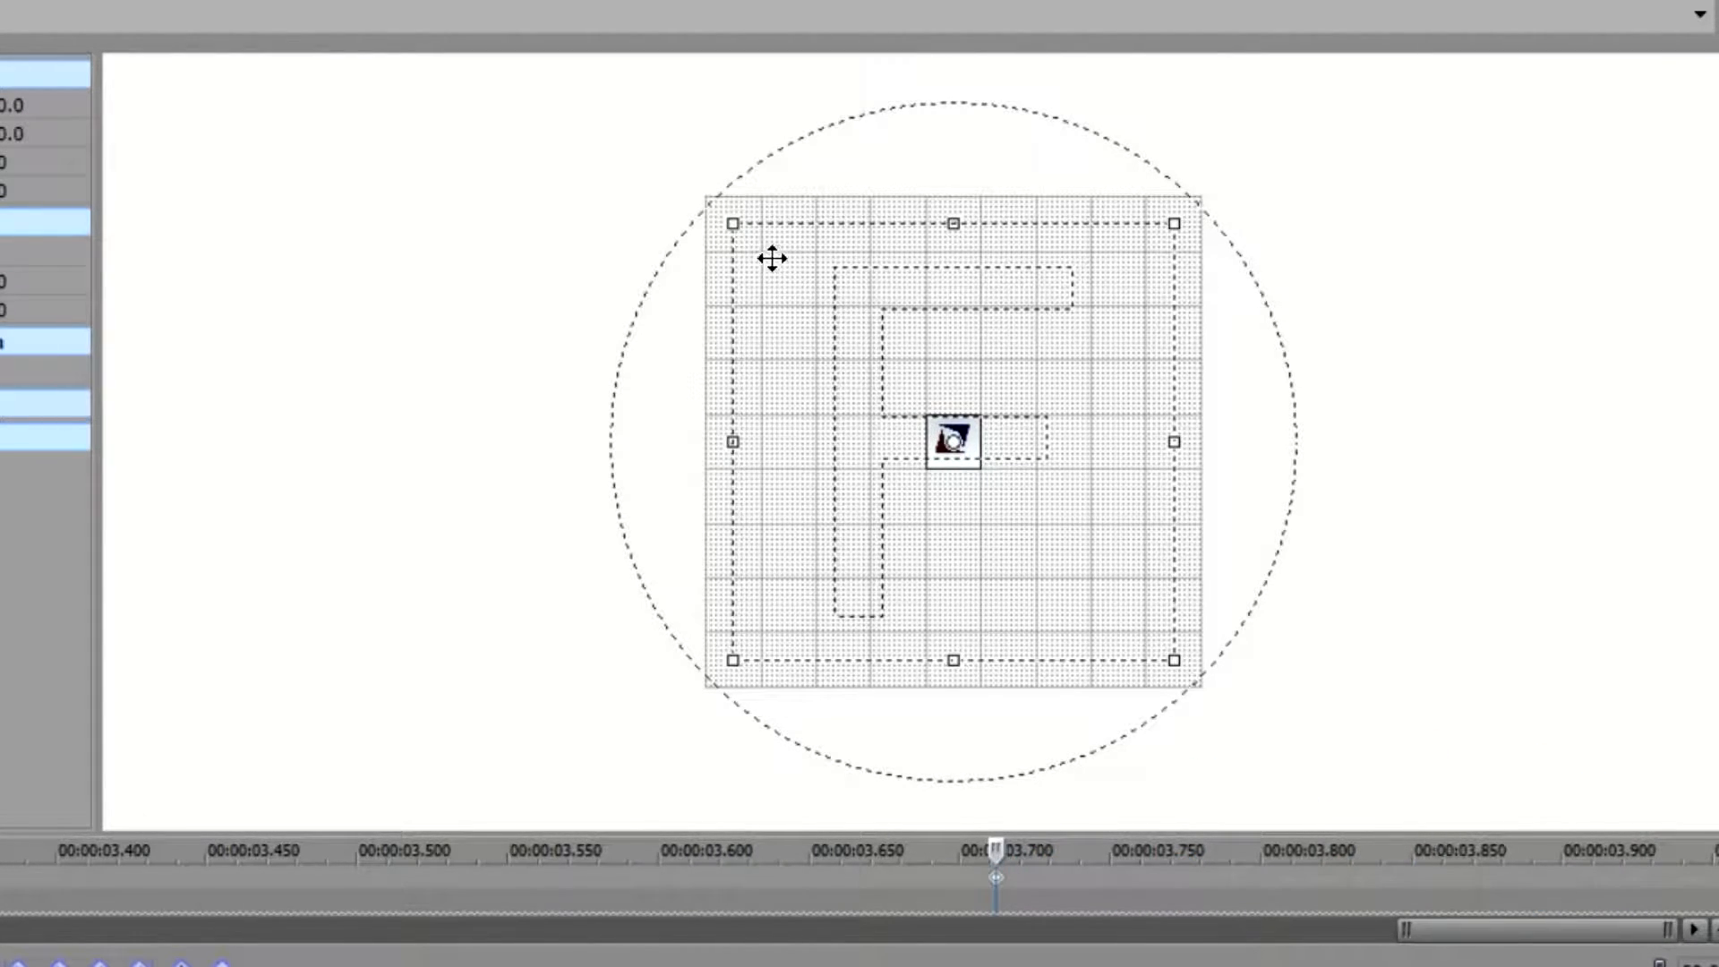
- Enlarge the Pan/Crop framing so the logo sits as a tiny centred 500×500 square near 3.7 seconds
{"action": "left_click_drag", "start_coordinate": [730, 224], "coordinate": [628, 119]}
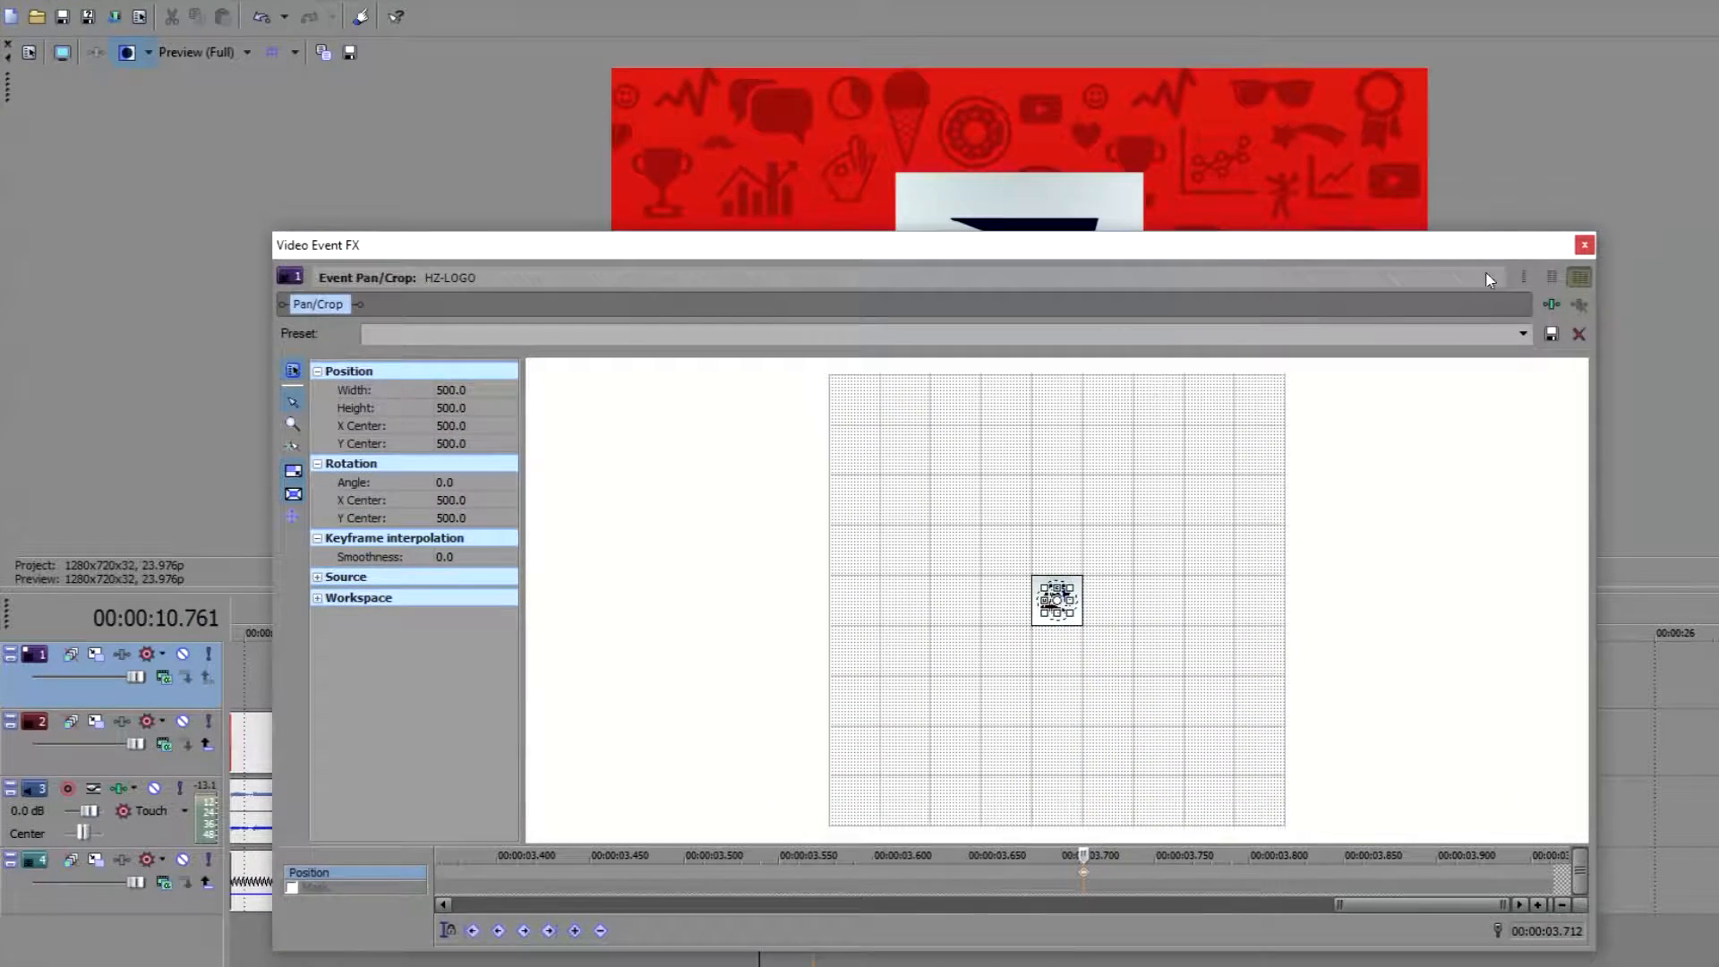
- Preview the small centred logo over red, then set the end keyframe to 1000×1000 in Pan/Crop
{"action": "left_click", "coordinate": [1583, 244]}
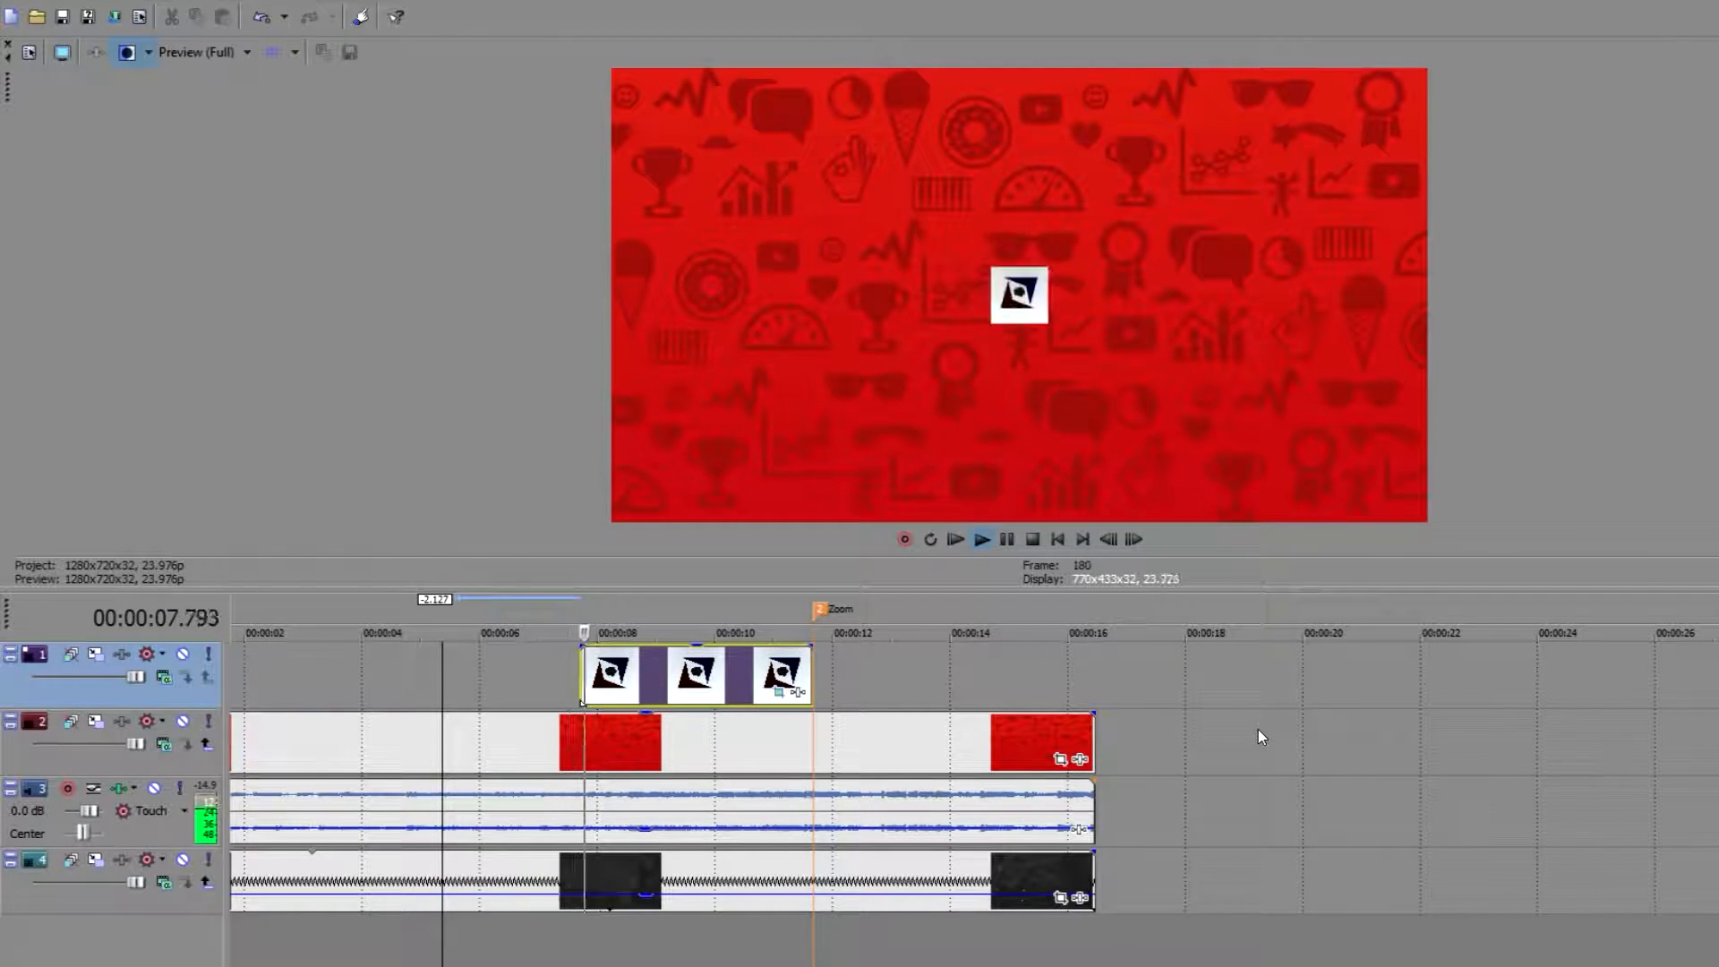
{"action": "left_click", "coordinate": [984, 539]}
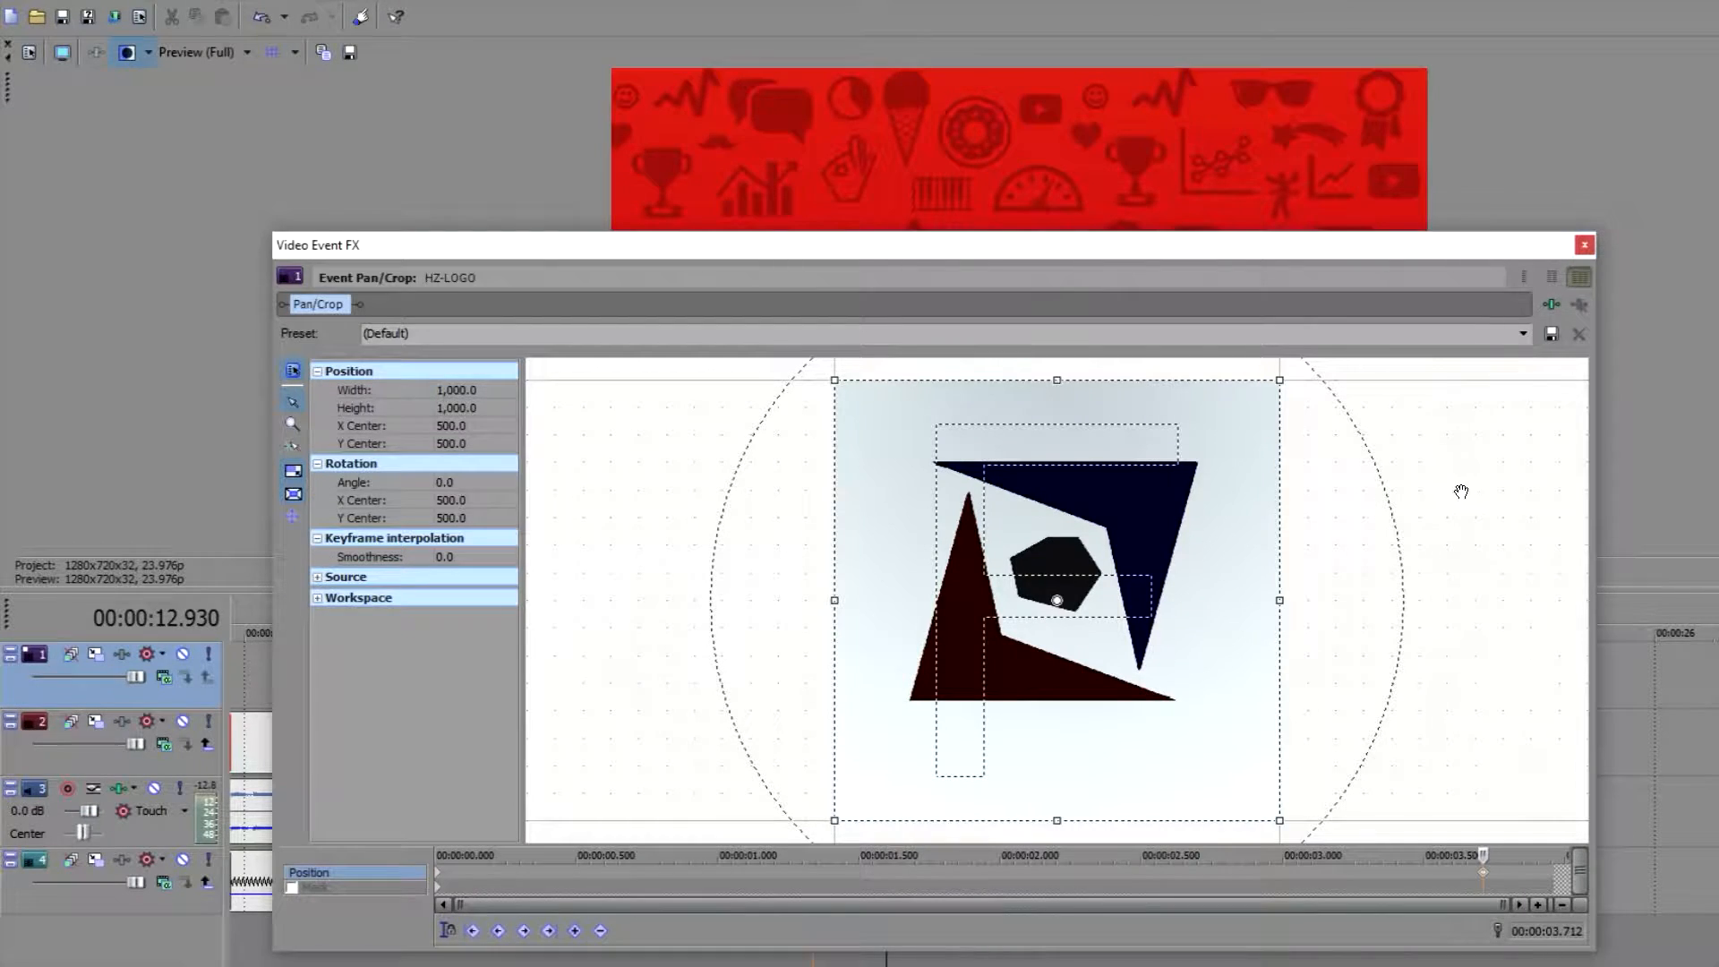
- Close the Pan/Crop window, leaving playback past the logo on the red background
{"action": "left_click", "coordinate": [1583, 243]}
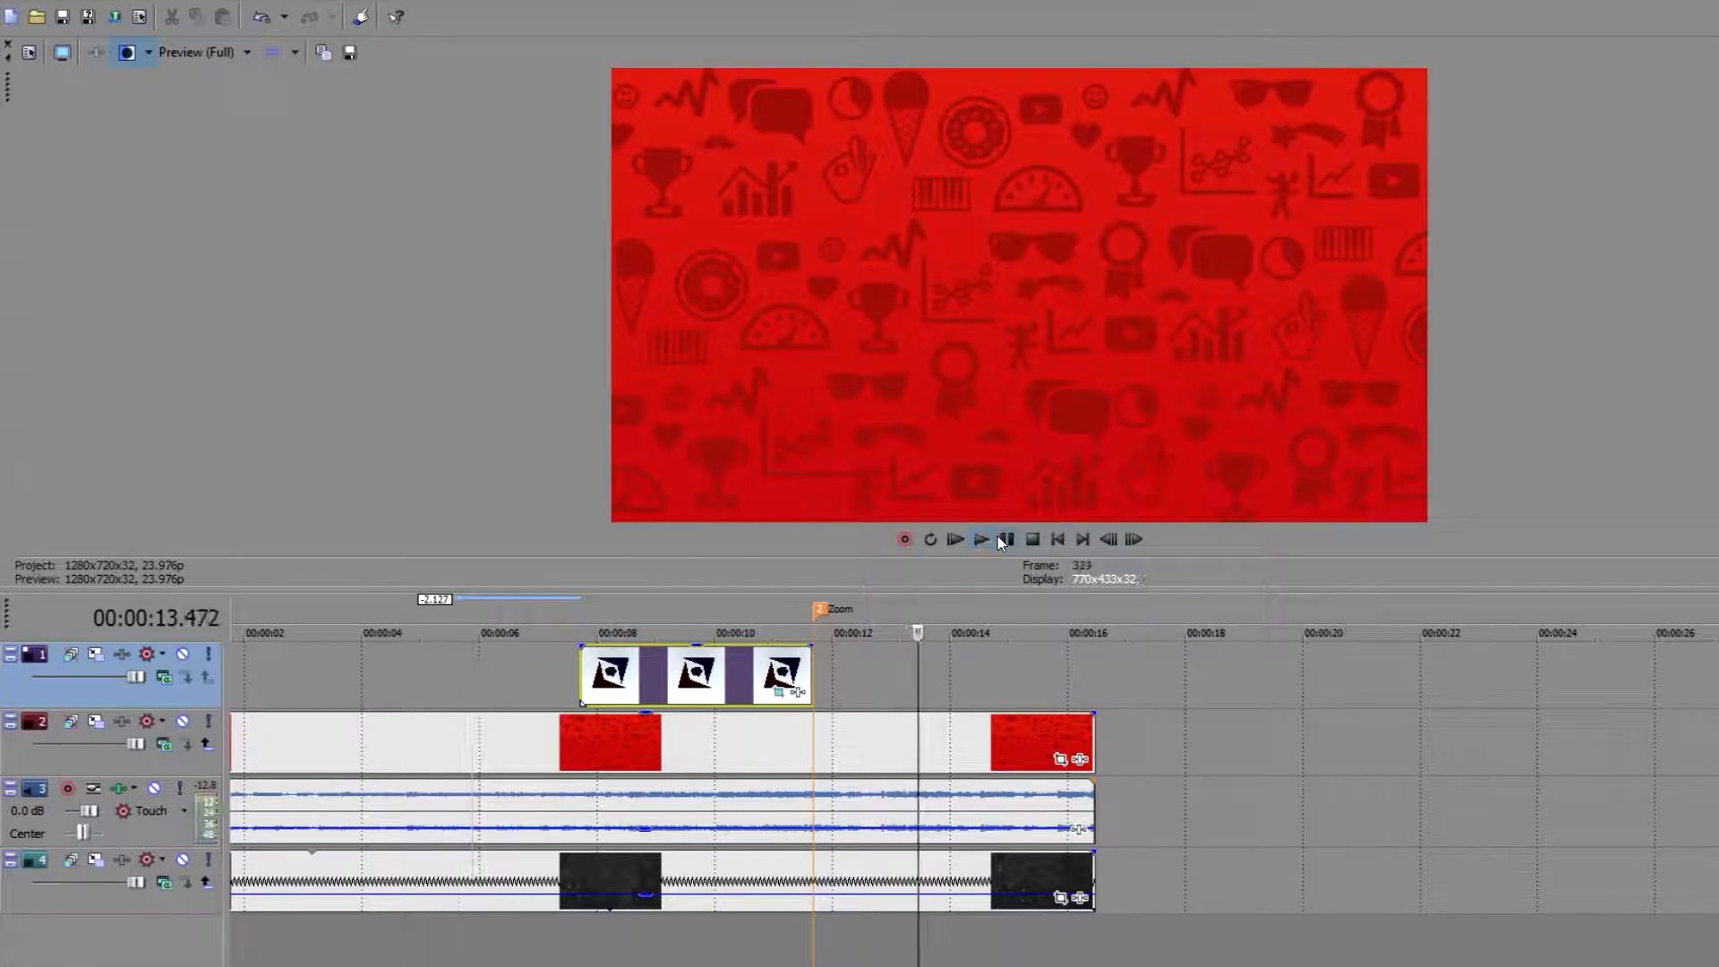
- Stop playback and stretch the HZ-LOGO event's right edge out to about 00:00:16
{"action": "left_click", "coordinate": [982, 540]}
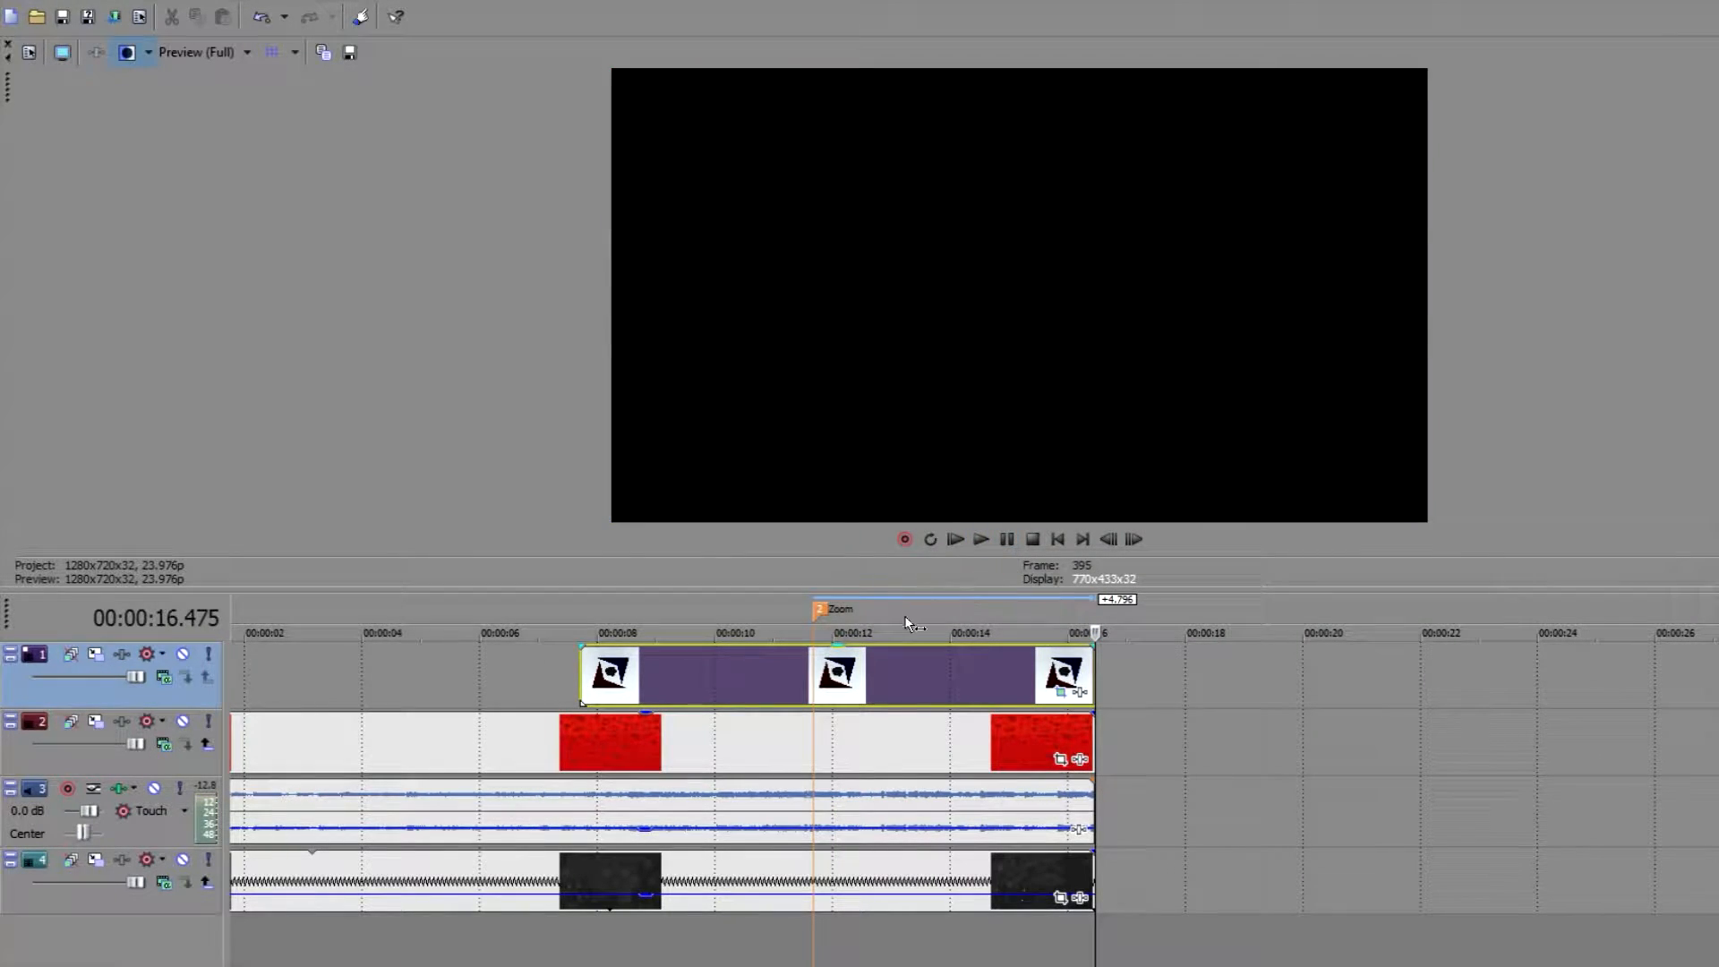
{"action": "left_click", "coordinate": [905, 634]}
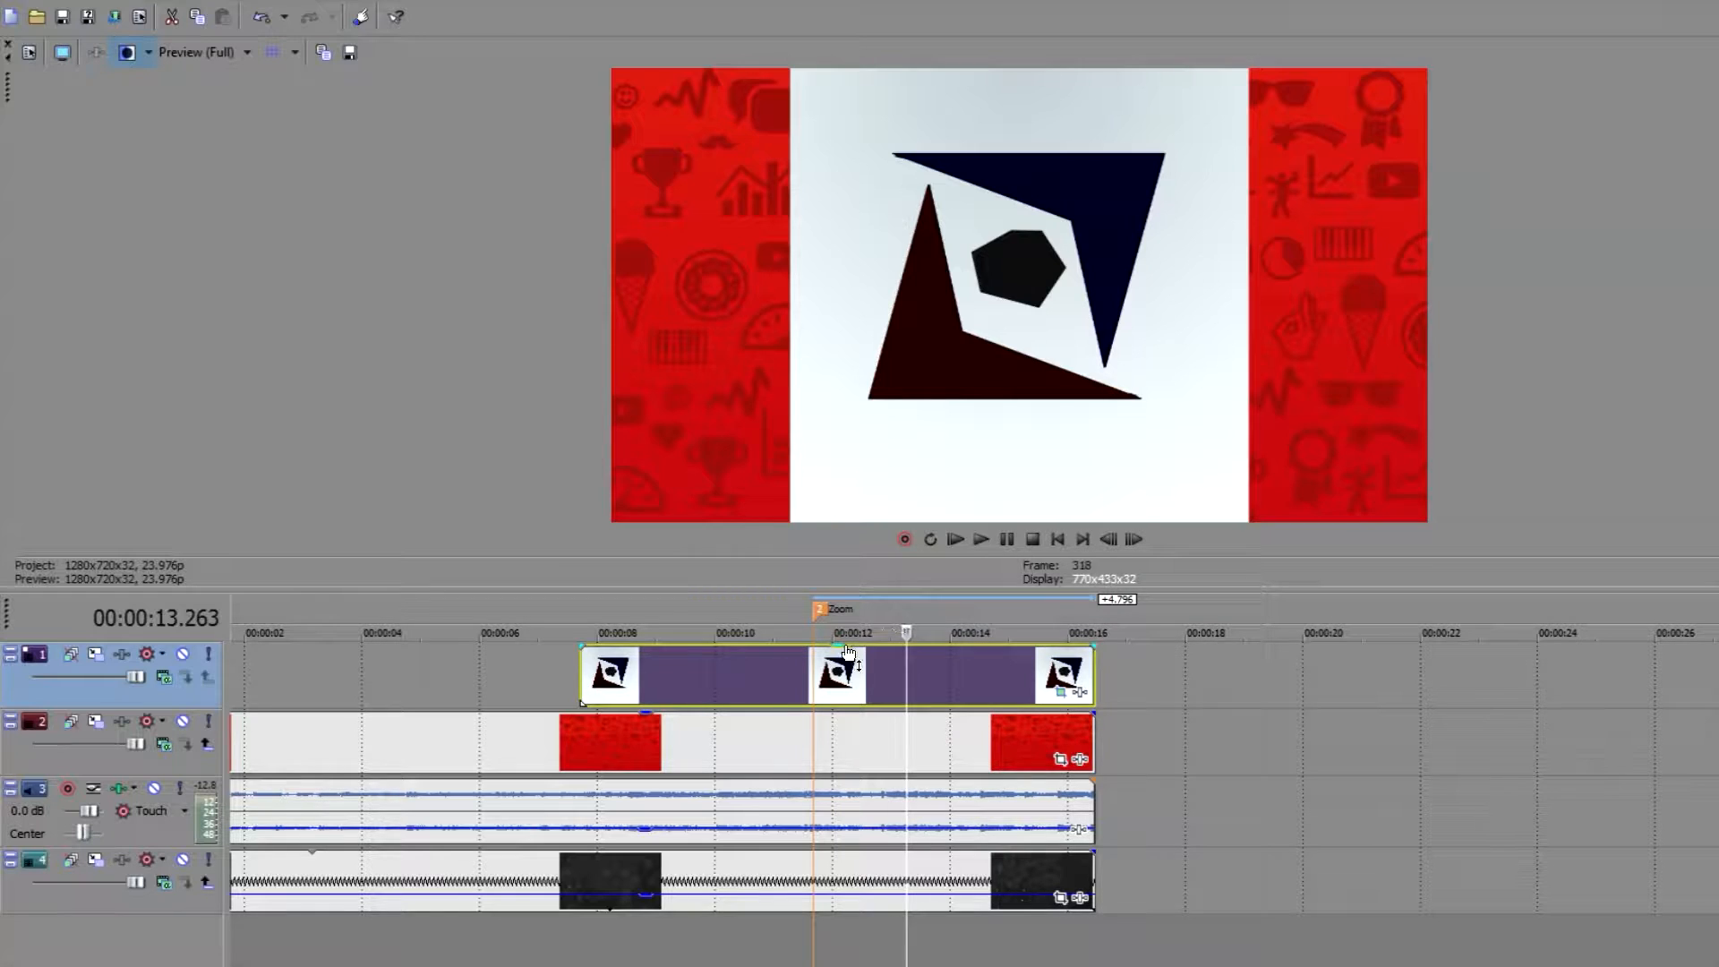
{"action": "mouse_move", "coordinate": [1091, 678]}
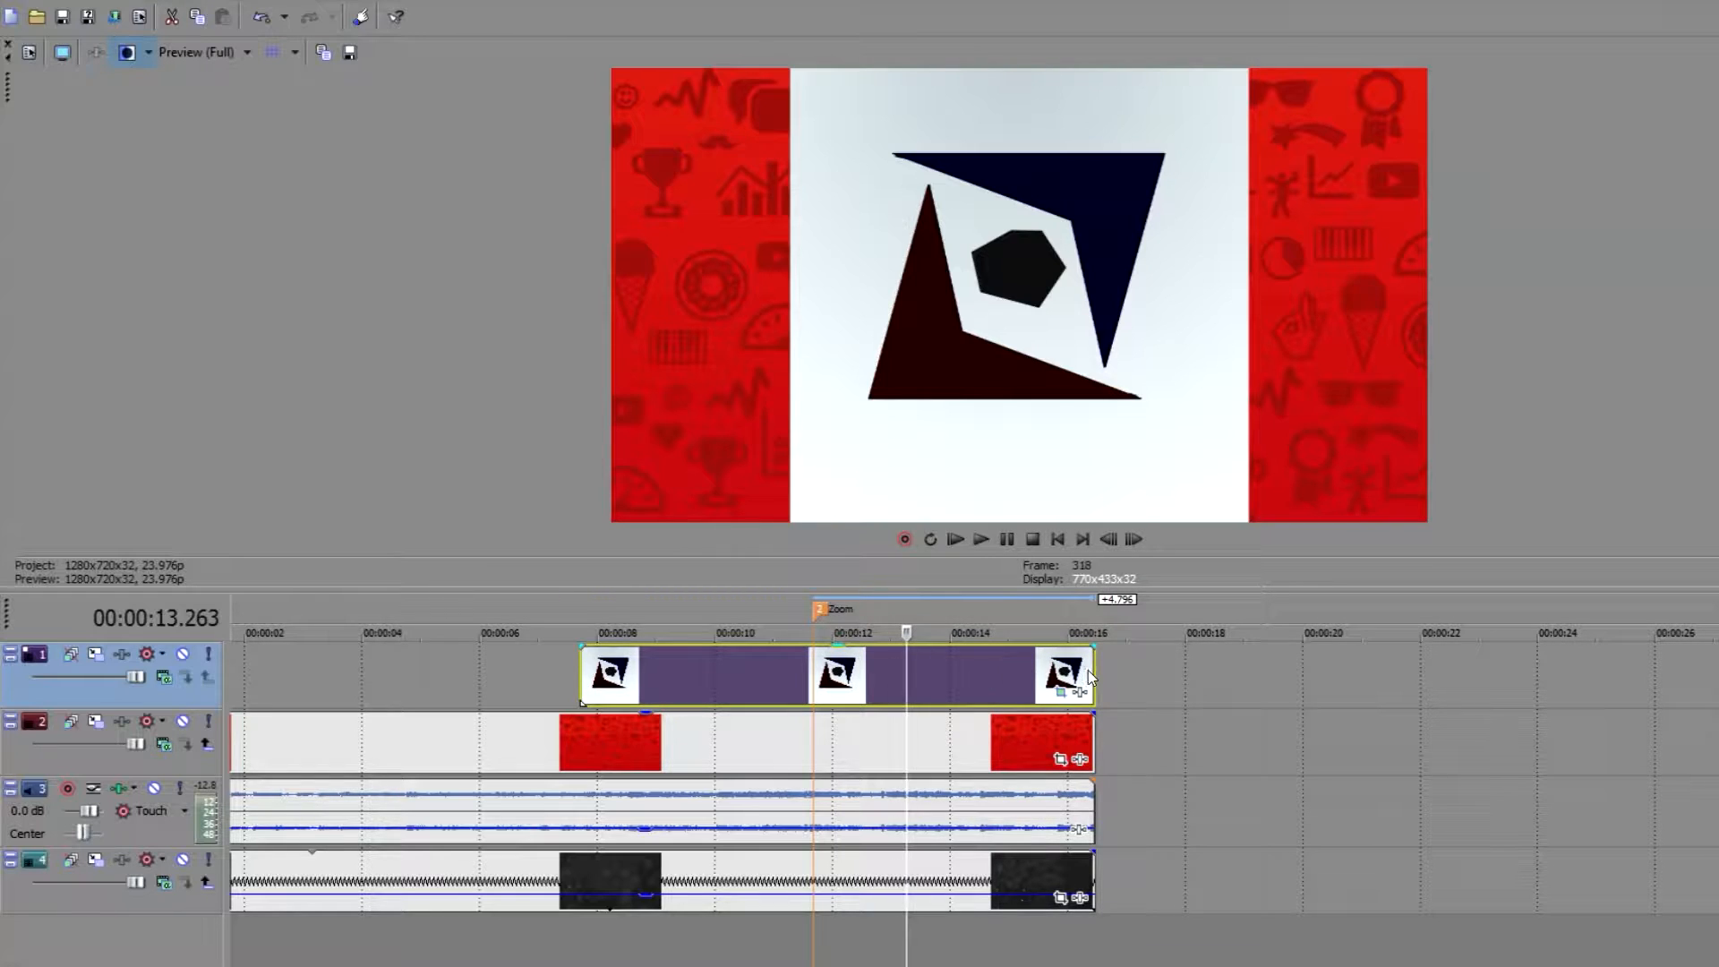
{"action": "mouse_move", "coordinate": [1089, 680]}
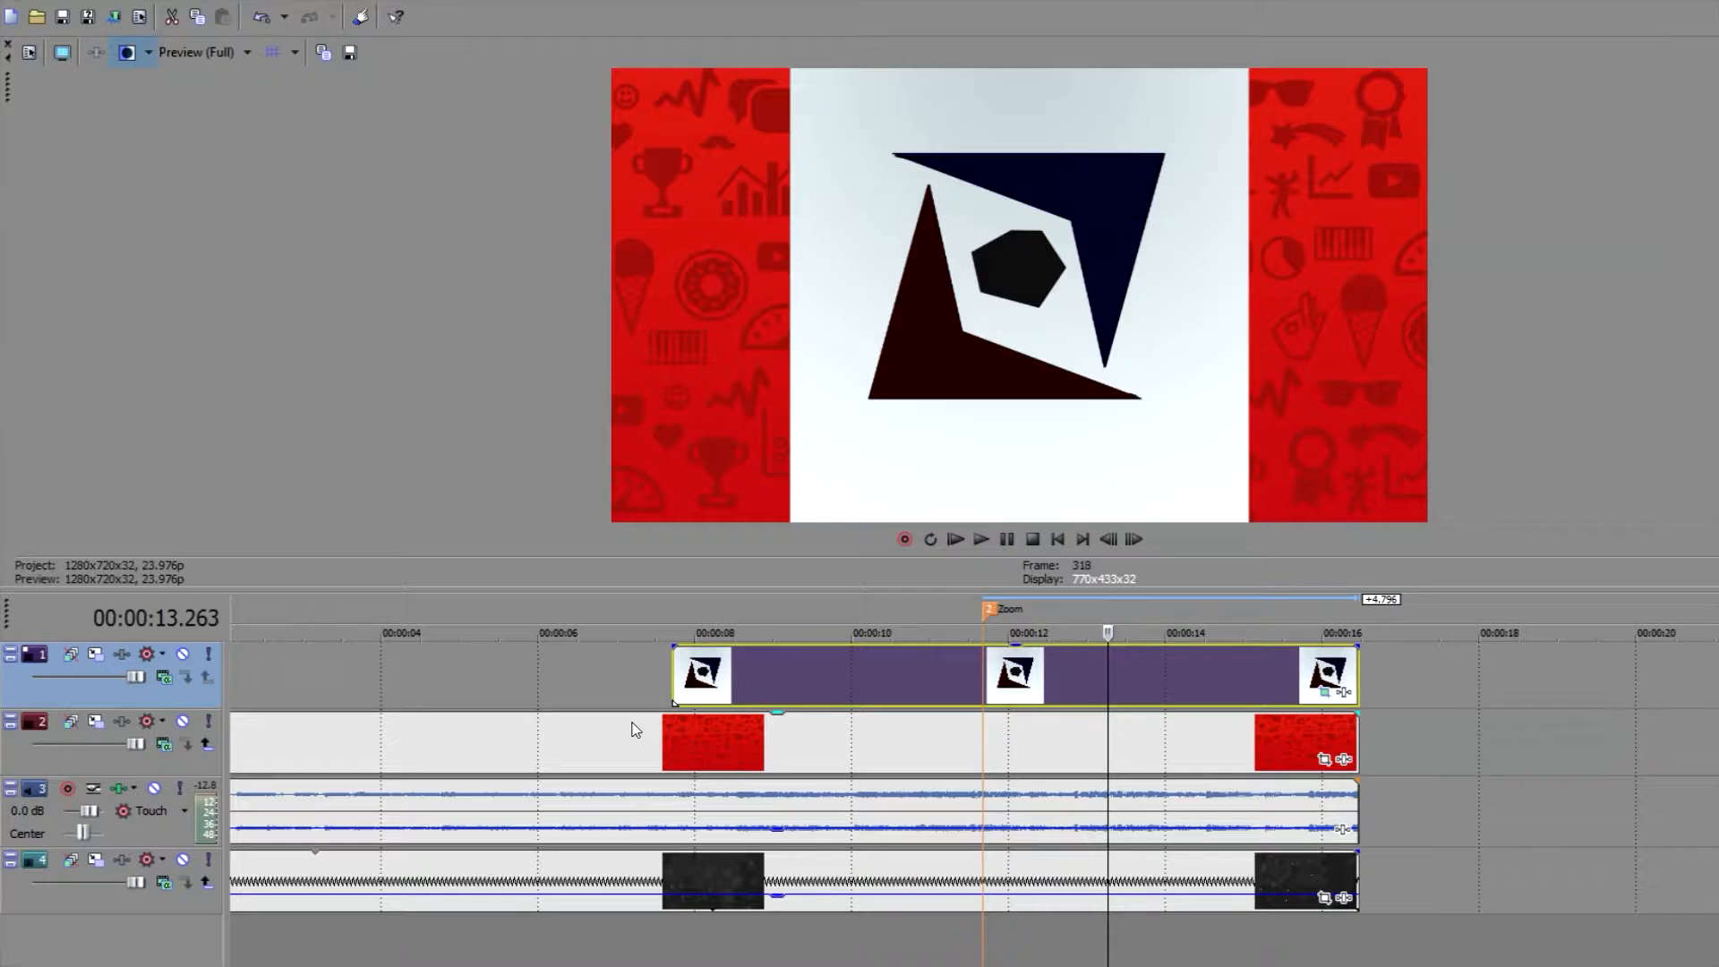
{"action": "mouse_move", "coordinate": [639, 722]}
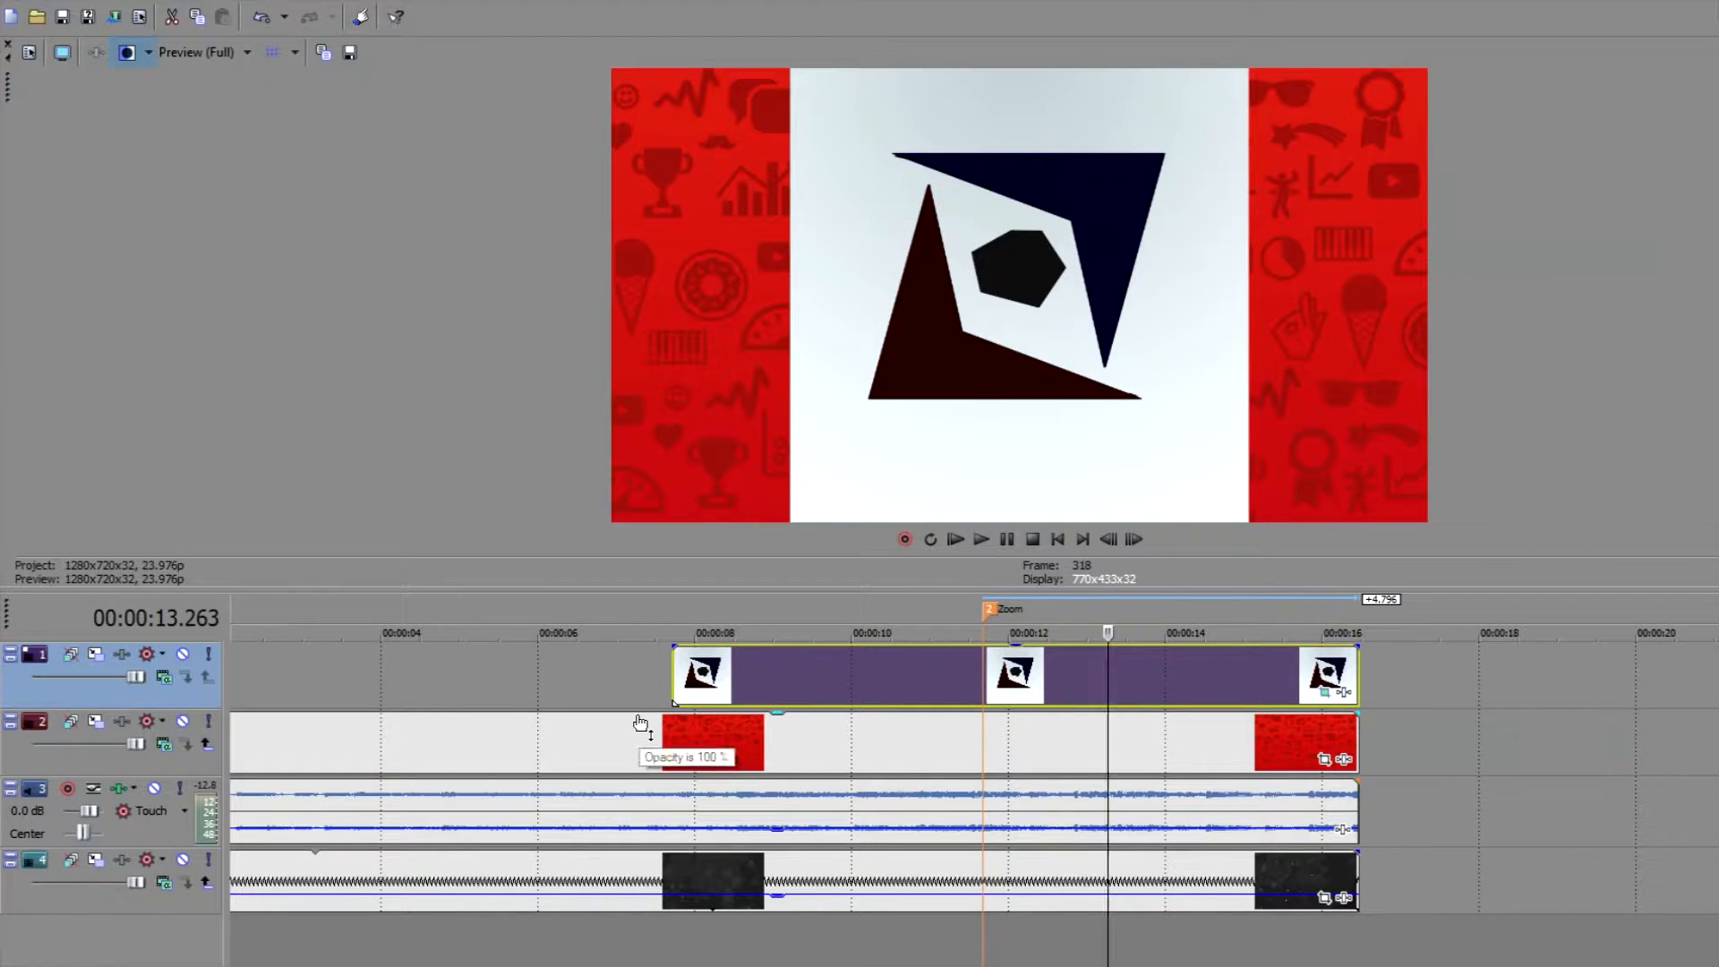
{"action": "mouse_move", "coordinate": [627, 734]}
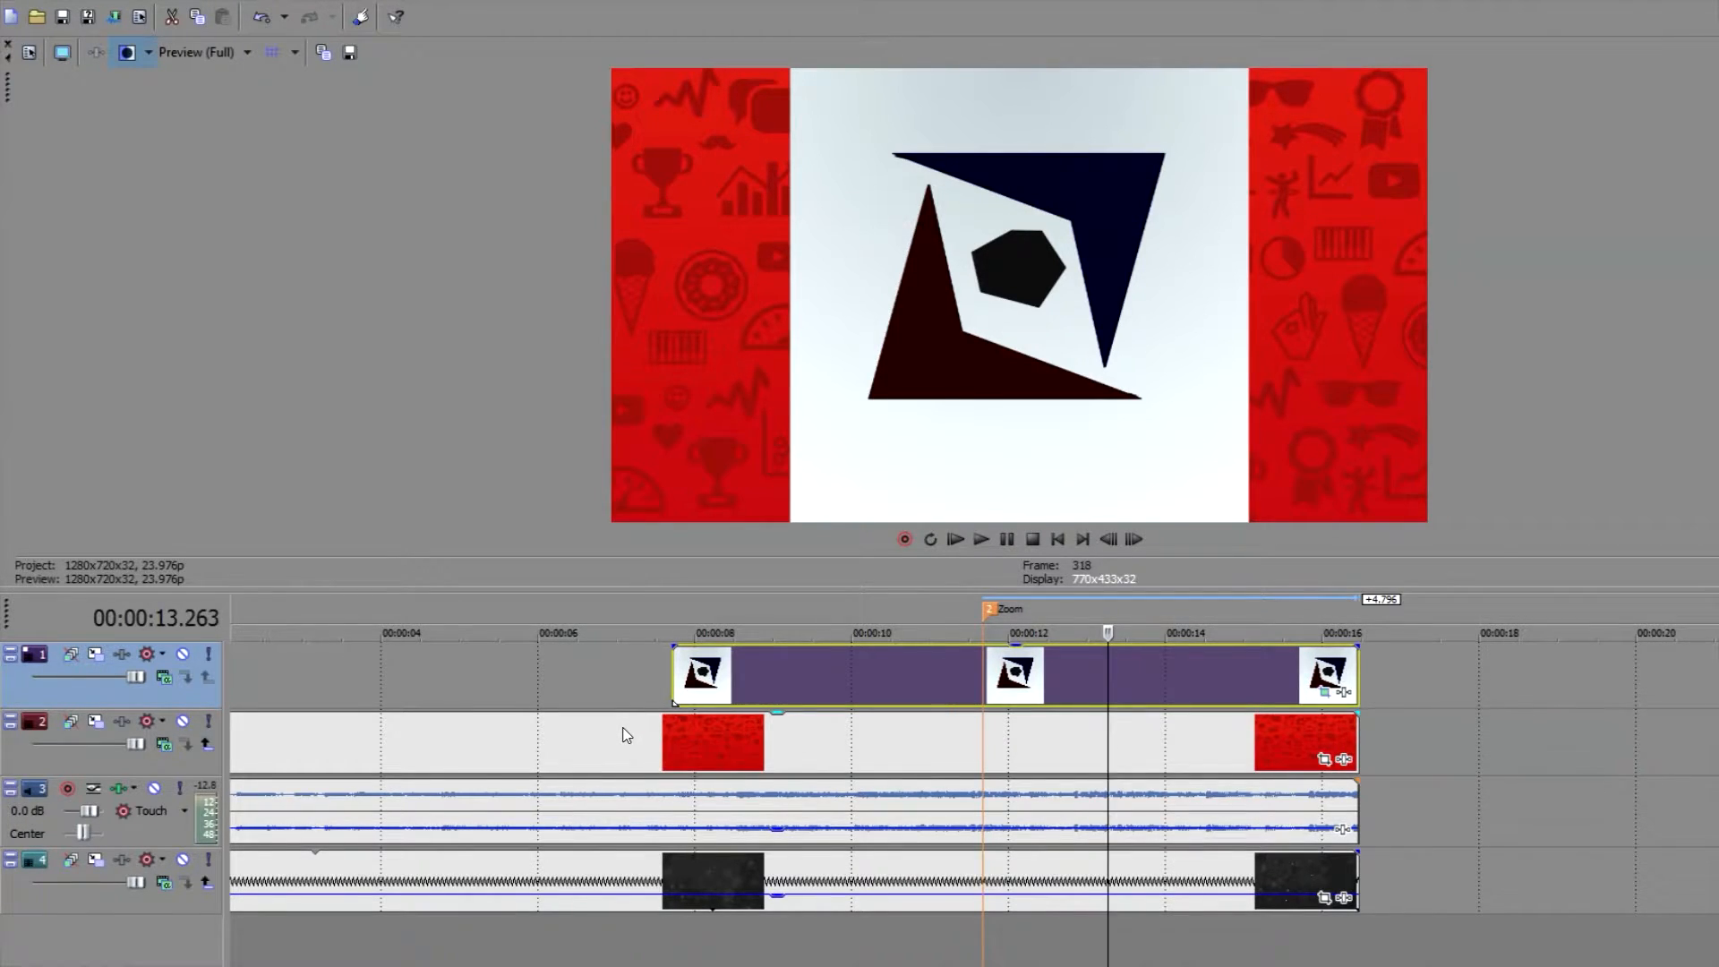